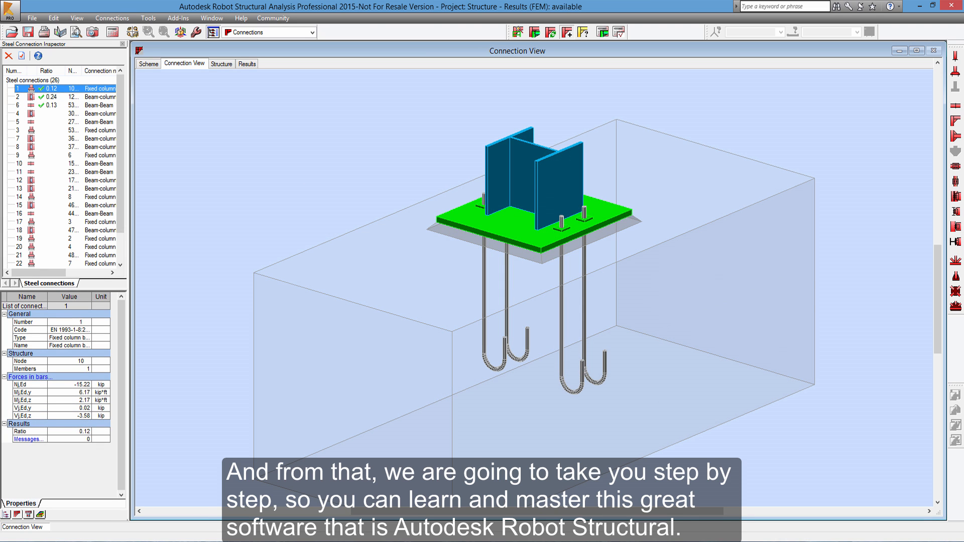
Switch to the Geometry layout's 3D View of the steel frame building
{"action": "left_click", "coordinate": [247, 63]}
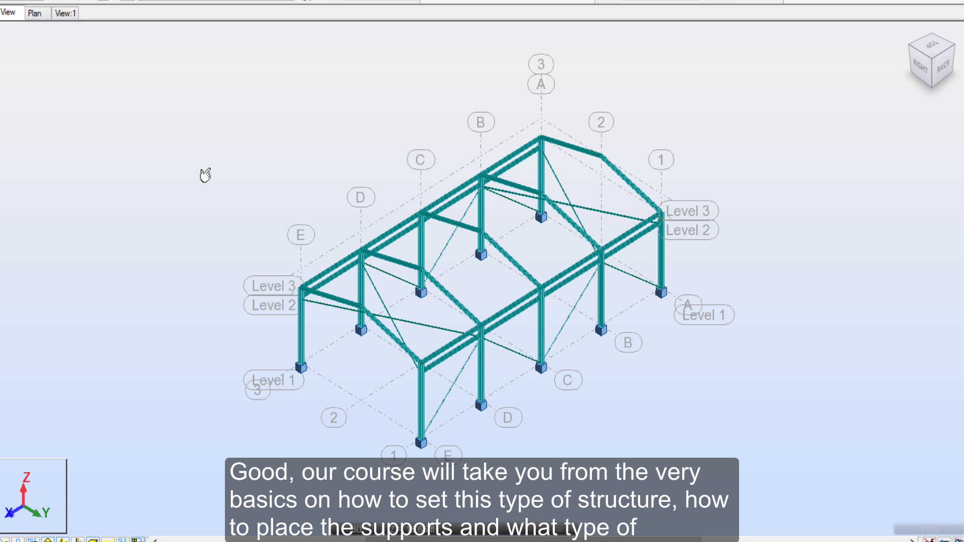
{"action": "mouse_move", "coordinate": [205, 176]}
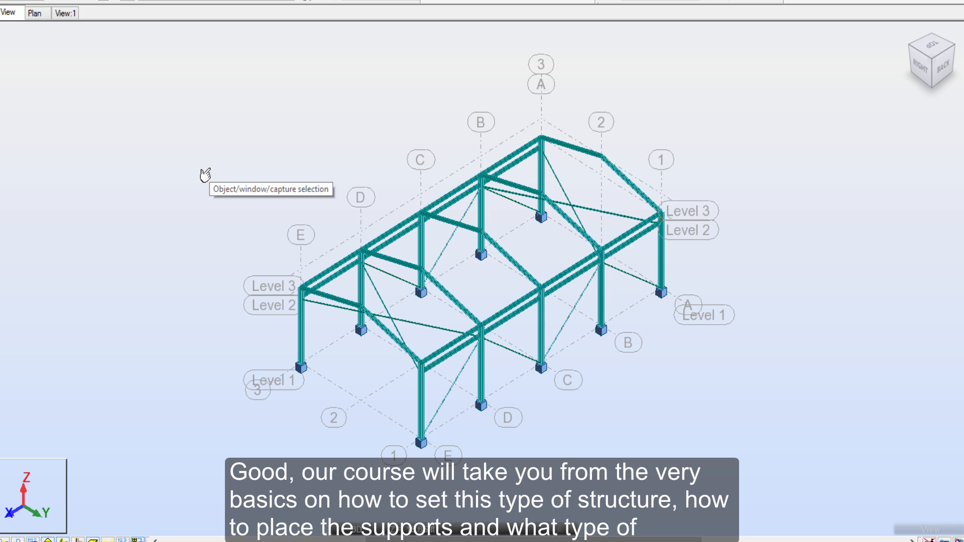
{"action": "mouse_move", "coordinate": [203, 177]}
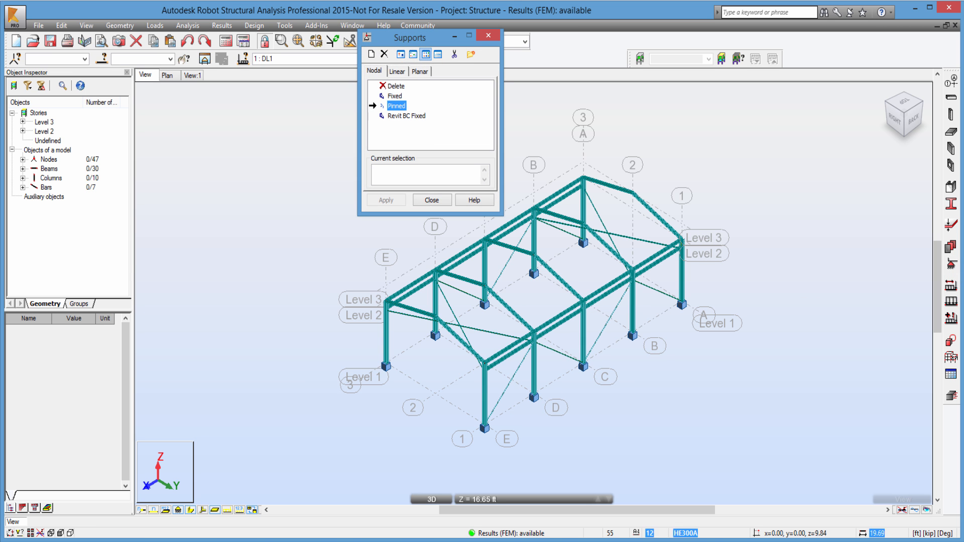
Start a new support definition and browse its Friction and Gap support tabs
{"action": "left_click", "coordinate": [369, 52]}
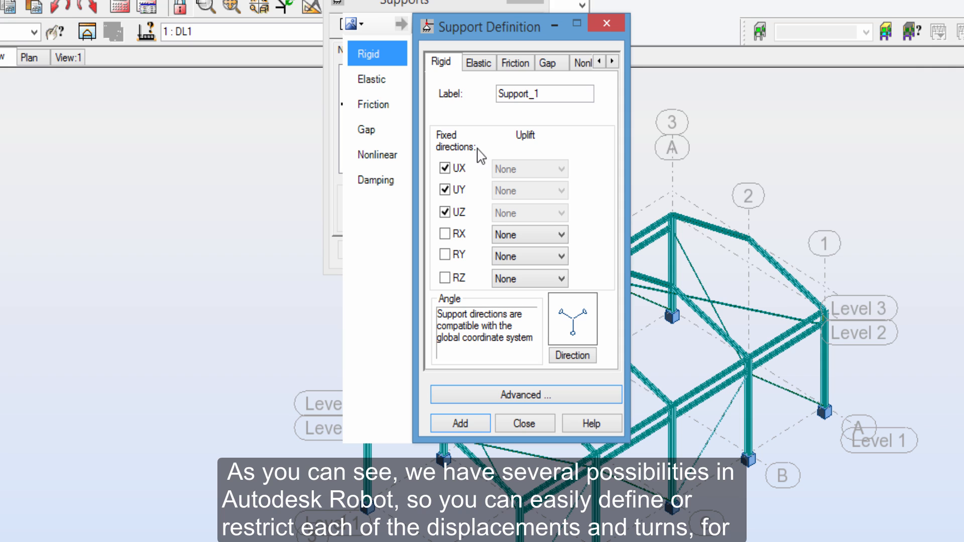
{"action": "mouse_move", "coordinate": [480, 217]}
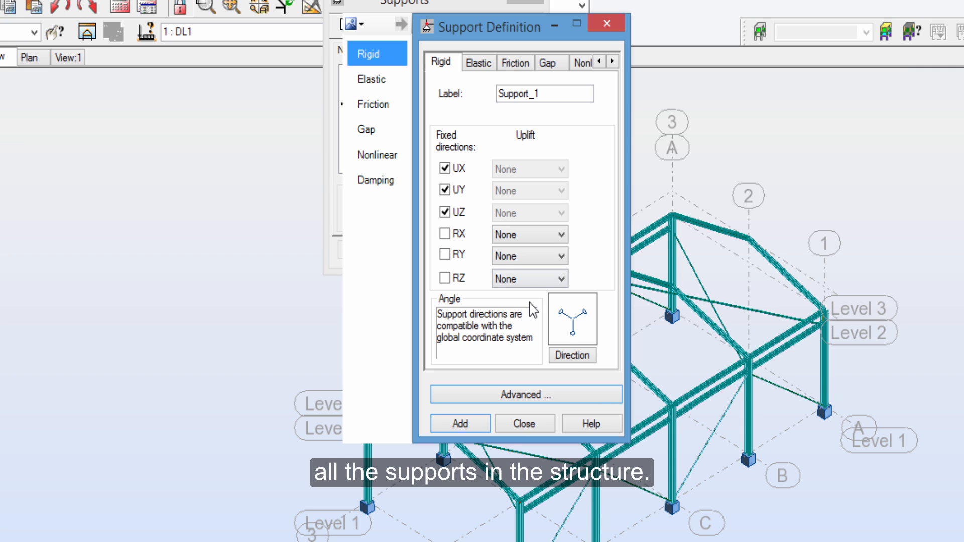
{"action": "left_click", "coordinate": [478, 63]}
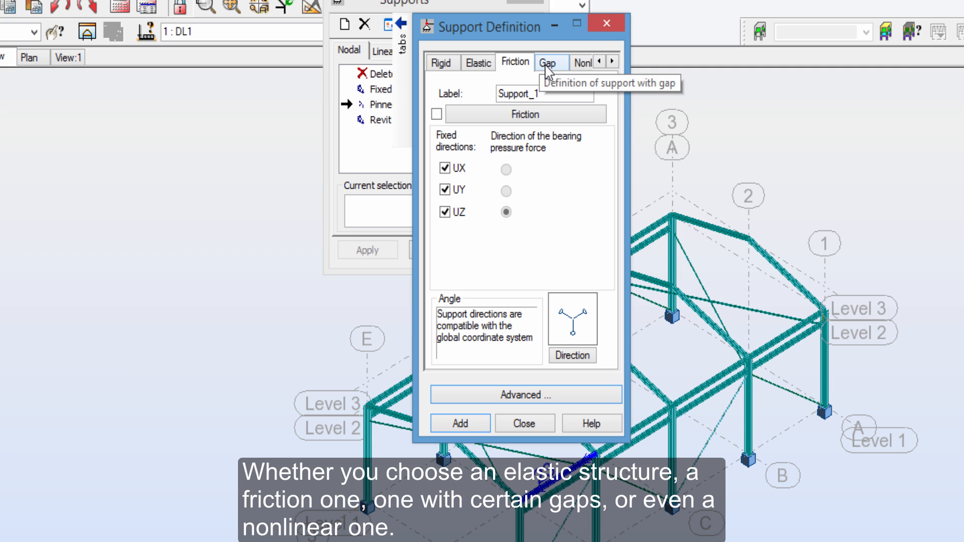
{"action": "left_click", "coordinate": [584, 62]}
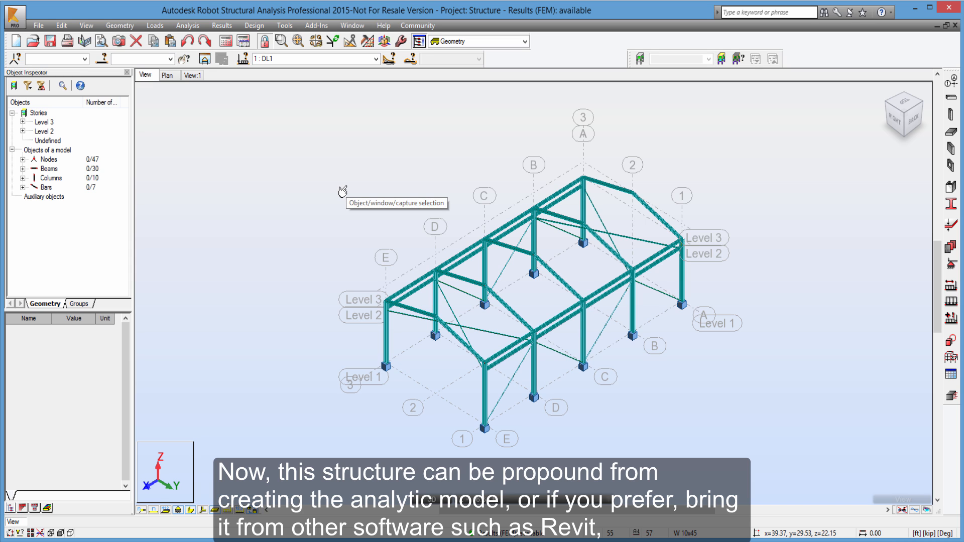
{"action": "mouse_move", "coordinate": [414, 322]}
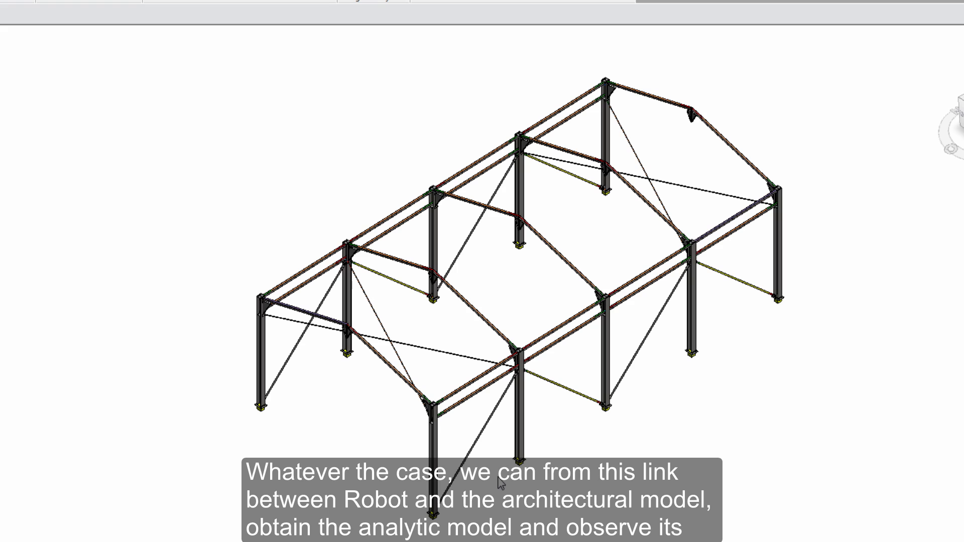
{"action": "mouse_move", "coordinate": [309, 132]}
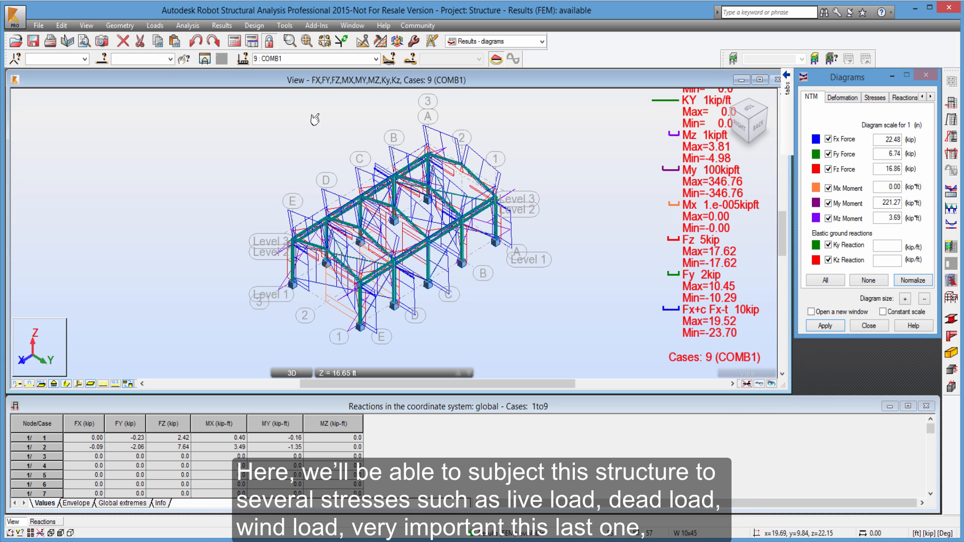
{"action": "mouse_move", "coordinate": [314, 120]}
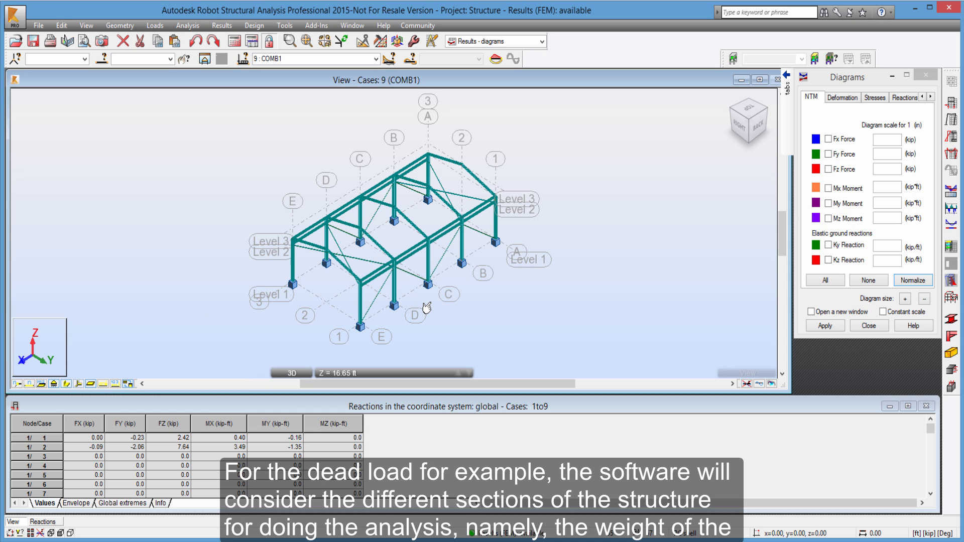
{"action": "mouse_move", "coordinate": [424, 307]}
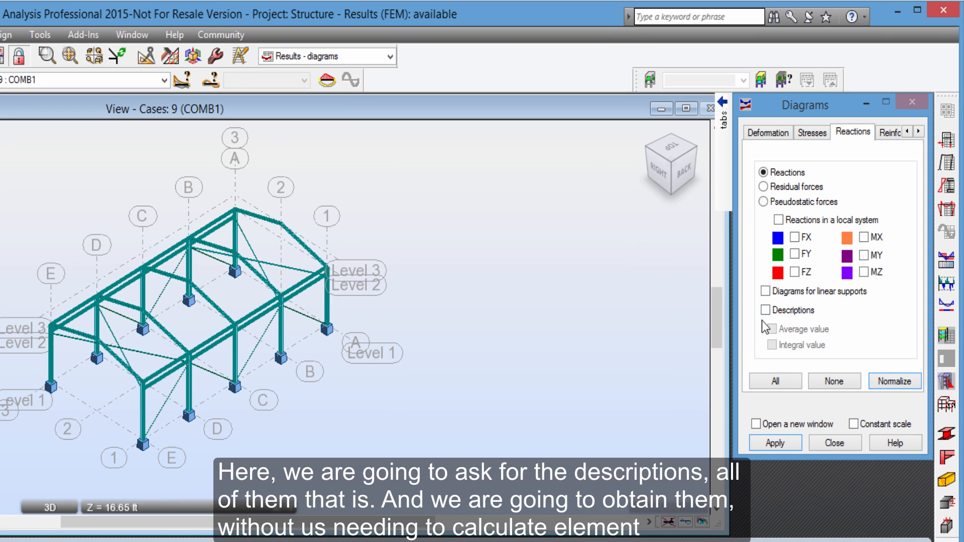
Label all support reaction components with value descriptions for COMB1
{"action": "left_click", "coordinate": [766, 311]}
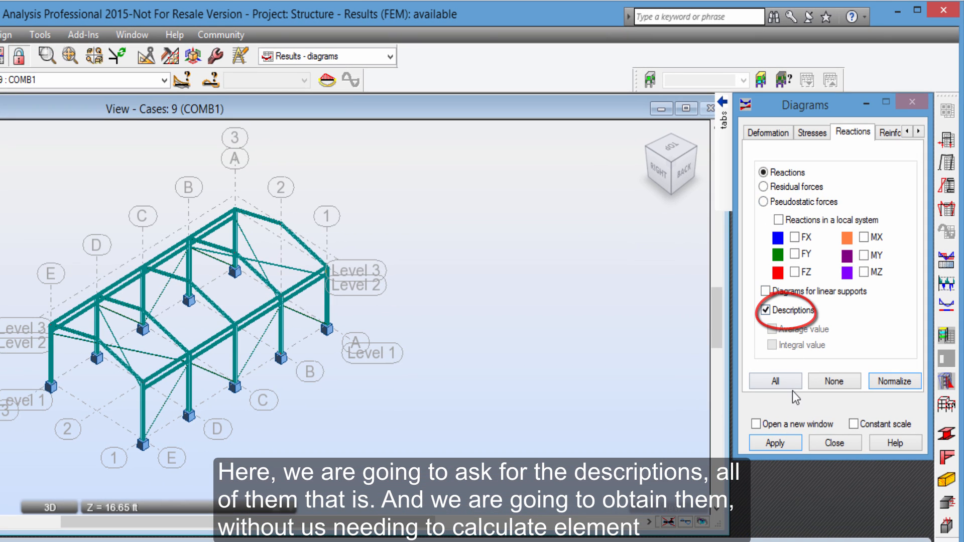
{"action": "left_click", "coordinate": [774, 443]}
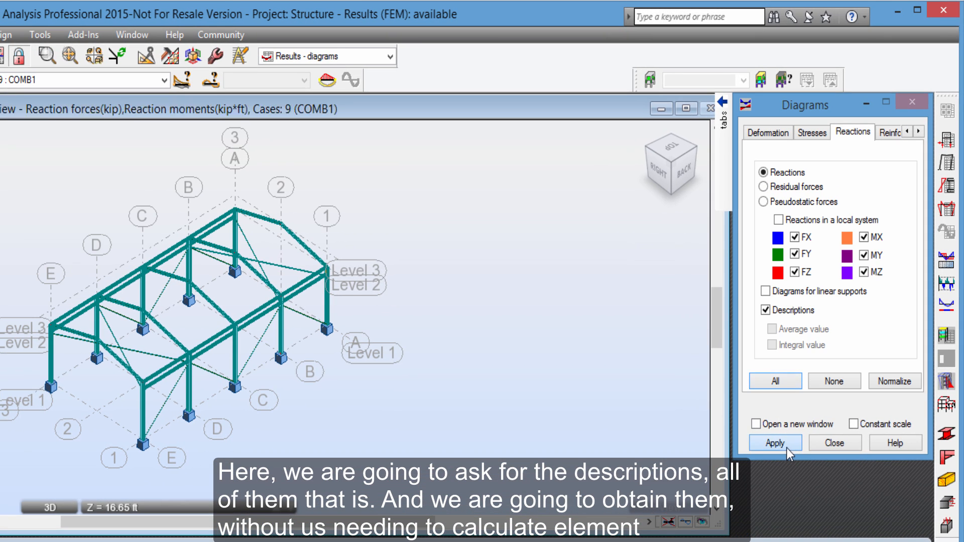
{"action": "left_click", "coordinate": [774, 443]}
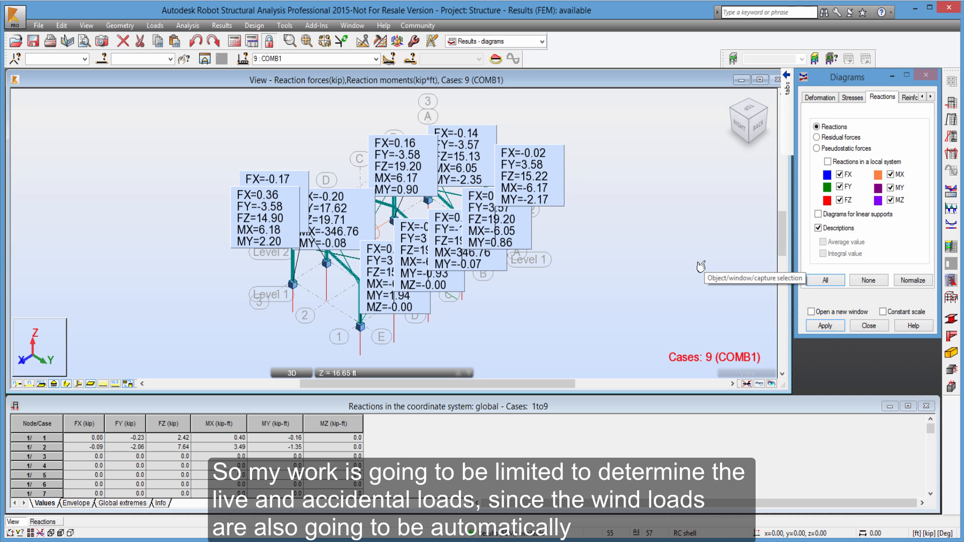
{"action": "mouse_move", "coordinate": [701, 266]}
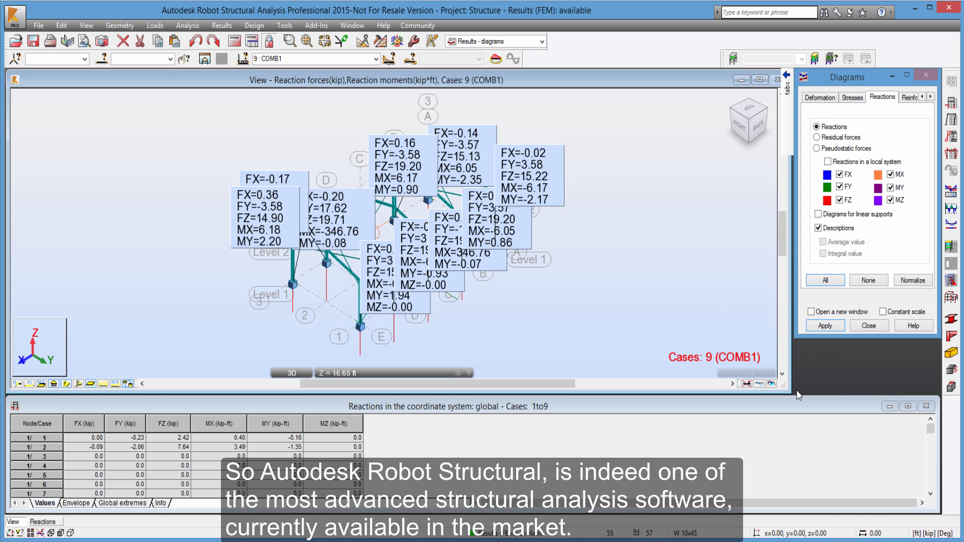
{"action": "left_click", "coordinate": [869, 281]}
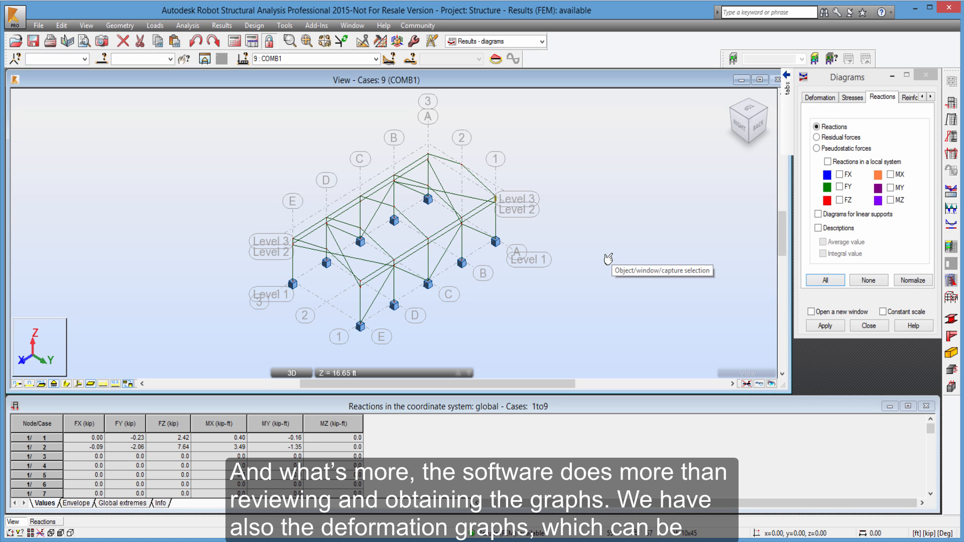
{"action": "mouse_move", "coordinate": [765, 150]}
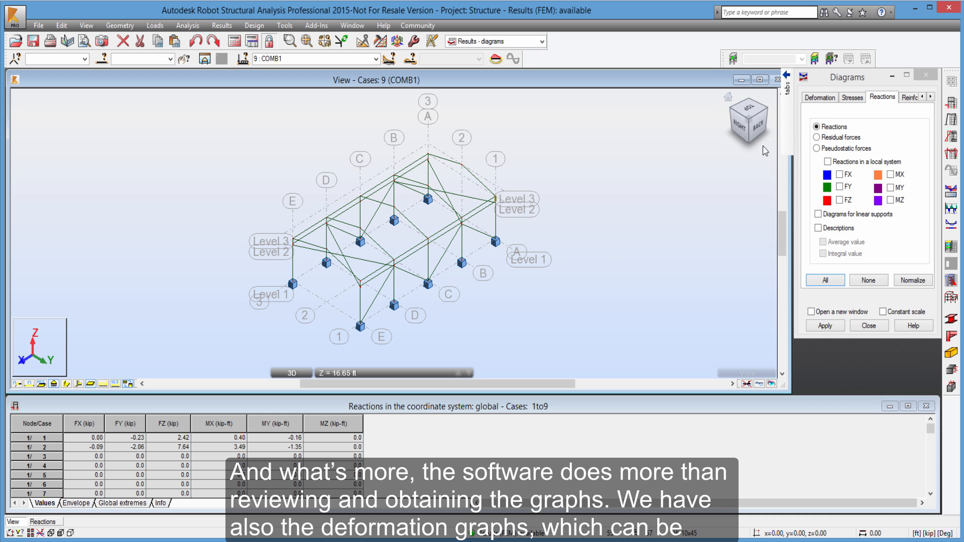
Clear the reaction labels and show the Connections layout with the Steel Connection Inspector
{"action": "left_click", "coordinate": [820, 98]}
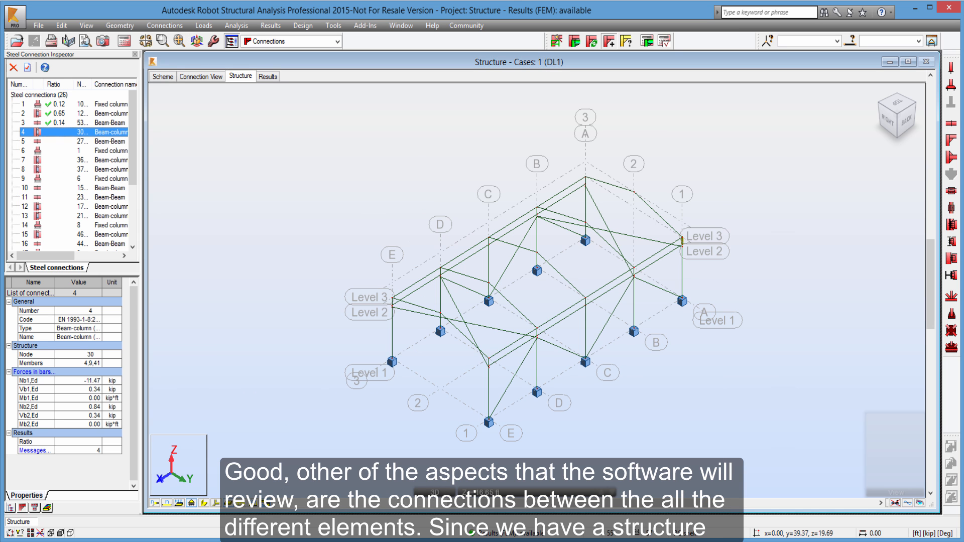
{"action": "mouse_move", "coordinate": [131, 189]}
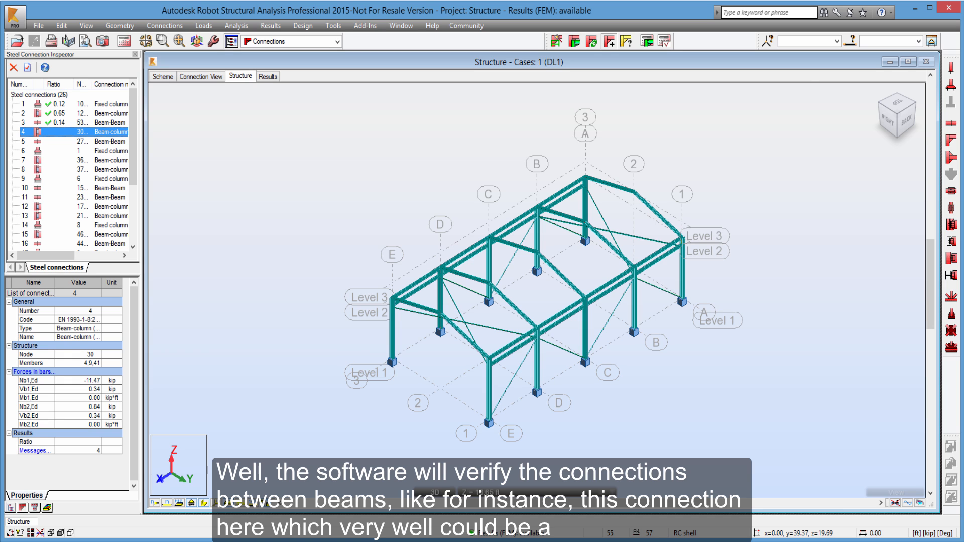
Select beam-column connection 2 and show it in the 3D Connection View
{"action": "left_click", "coordinate": [17, 113]}
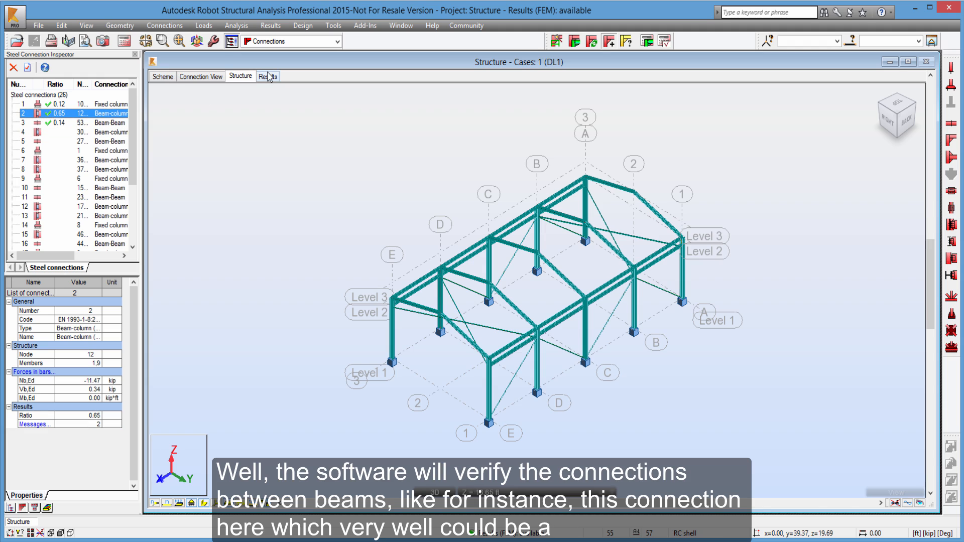
{"action": "left_click", "coordinate": [200, 76]}
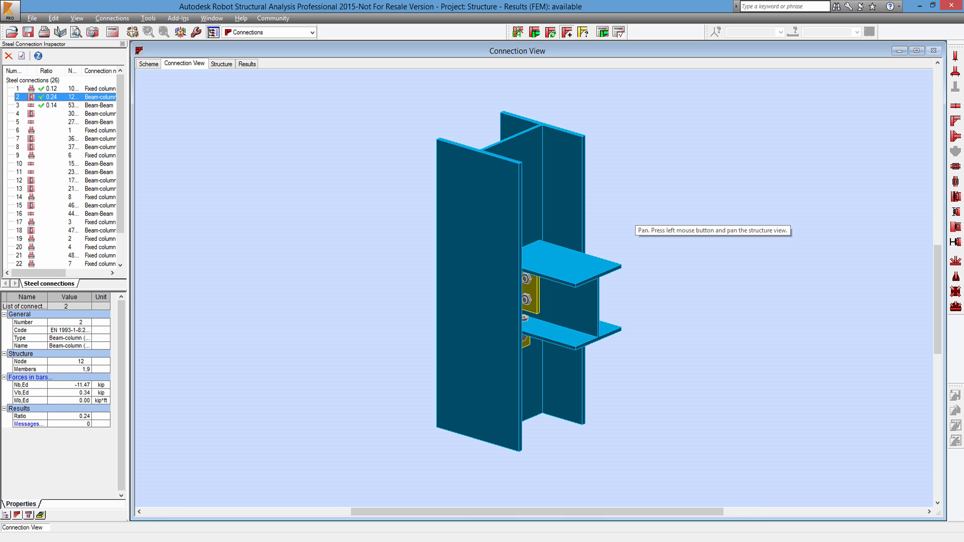
Show connection 2's Results calculation note with section geometry and materials
{"action": "left_click", "coordinate": [246, 64]}
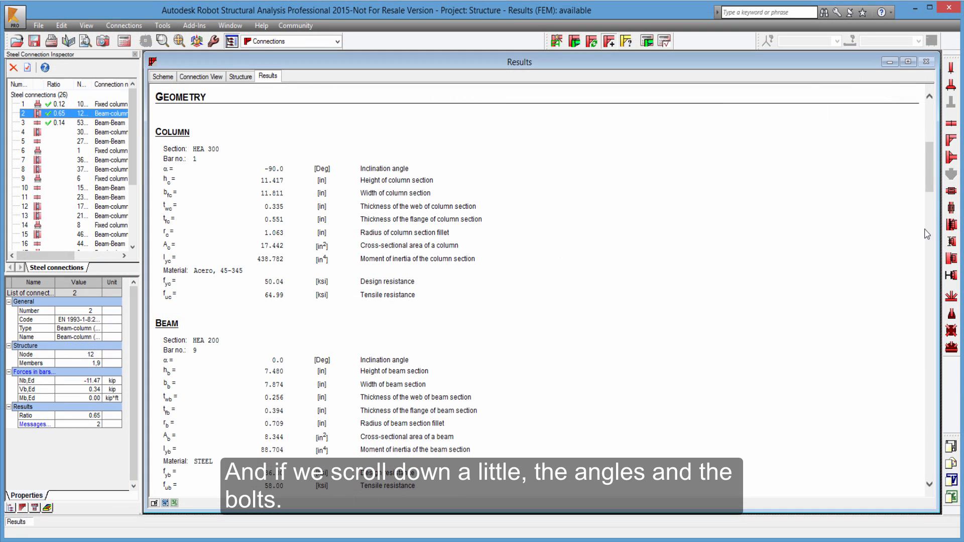
Scroll through connection 2's bolt capacity, bearing and bolt-force checks
{"action": "scroll", "scroll_direction": "down", "scroll_amount": 3}
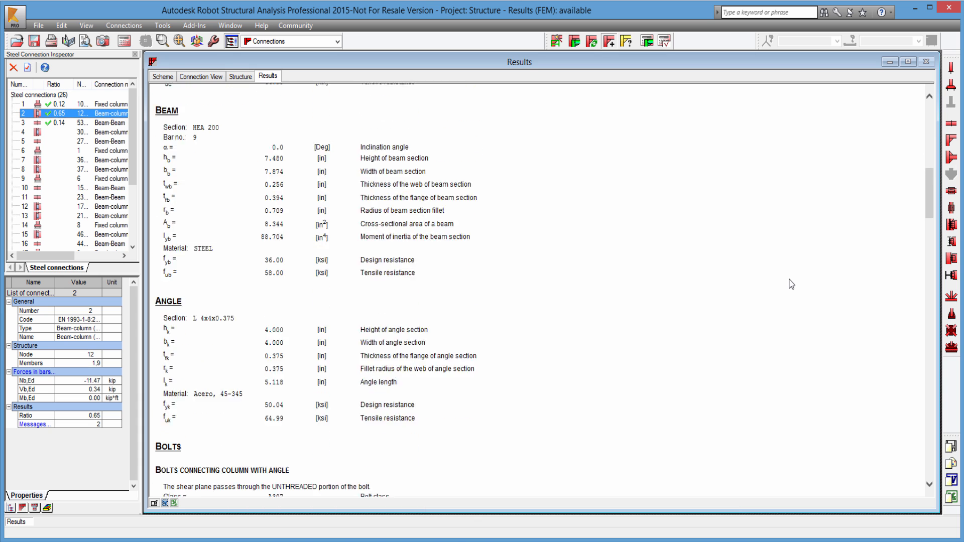
{"action": "scroll", "scroll_direction": "down", "scroll_amount": 3}
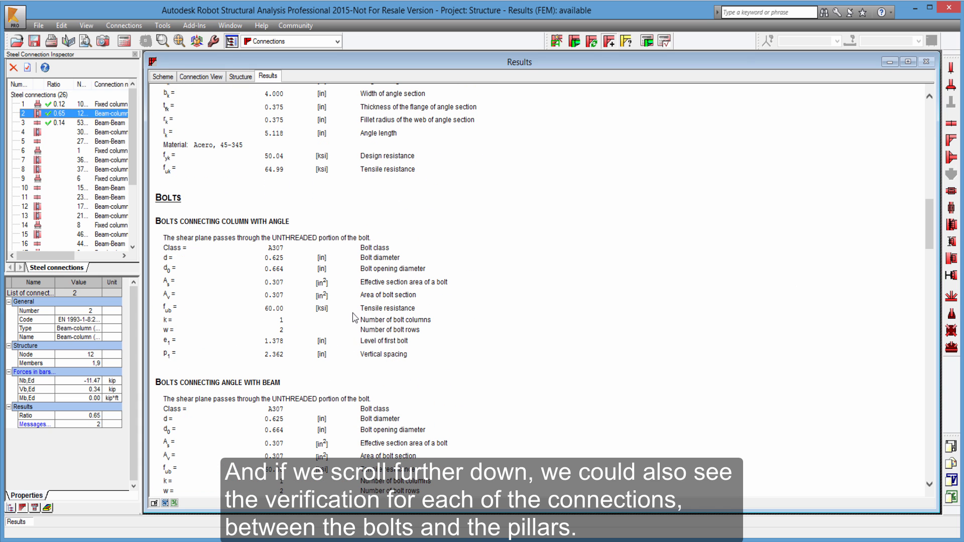
{"action": "scroll", "scroll_direction": "down", "scroll_amount": 3}
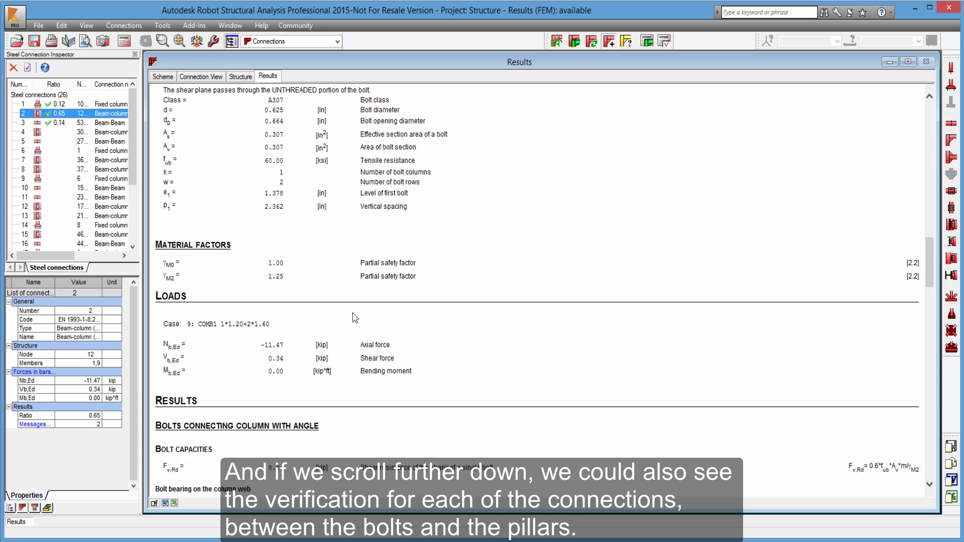
{"action": "scroll", "scroll_direction": "down", "scroll_amount": 3}
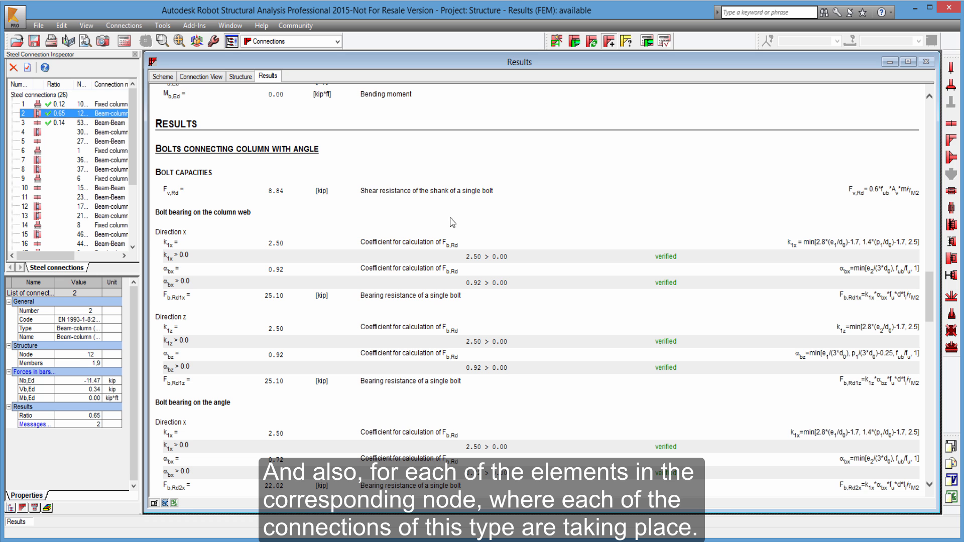
{"action": "scroll", "scroll_direction": "down", "scroll_amount": 3}
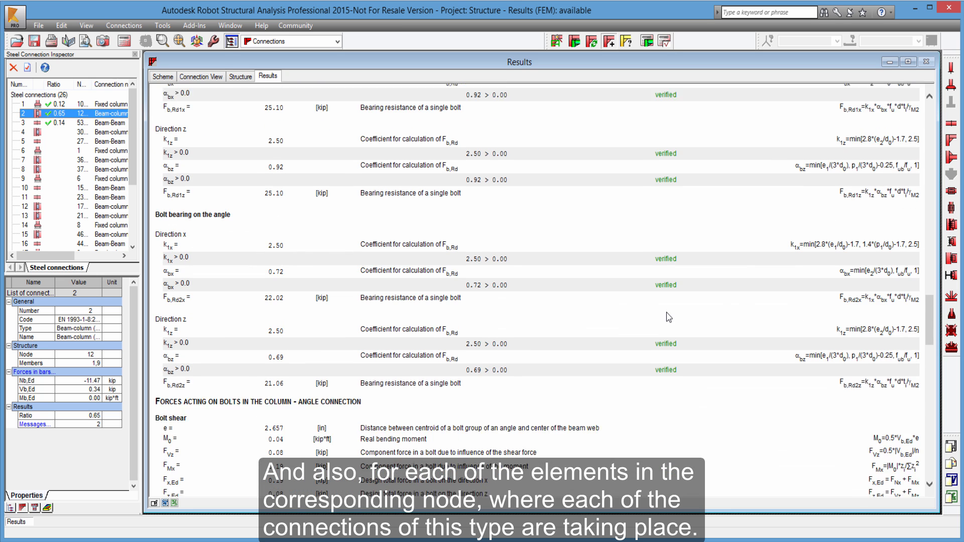
{"action": "scroll", "scroll_direction": "down", "scroll_amount": 3}
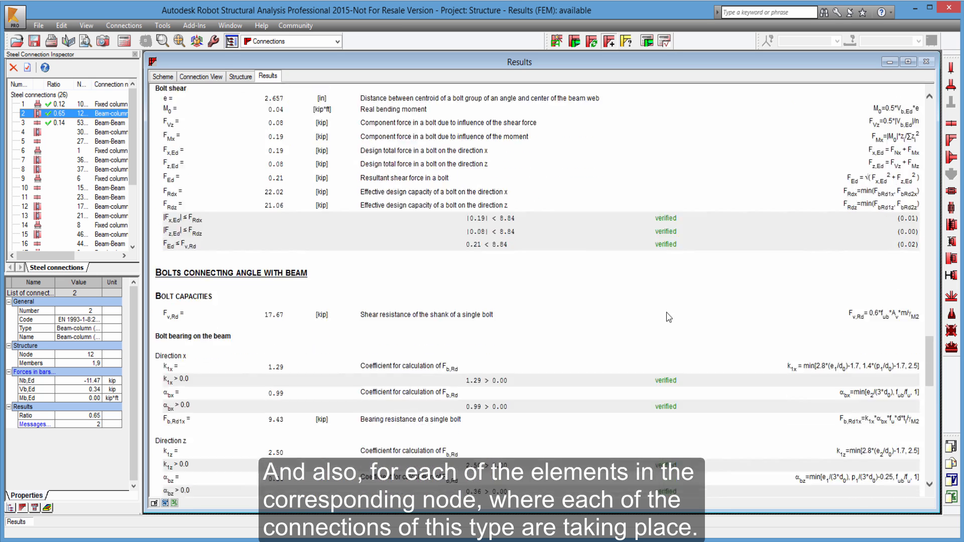
{"action": "scroll", "scroll_direction": "down", "scroll_amount": 3}
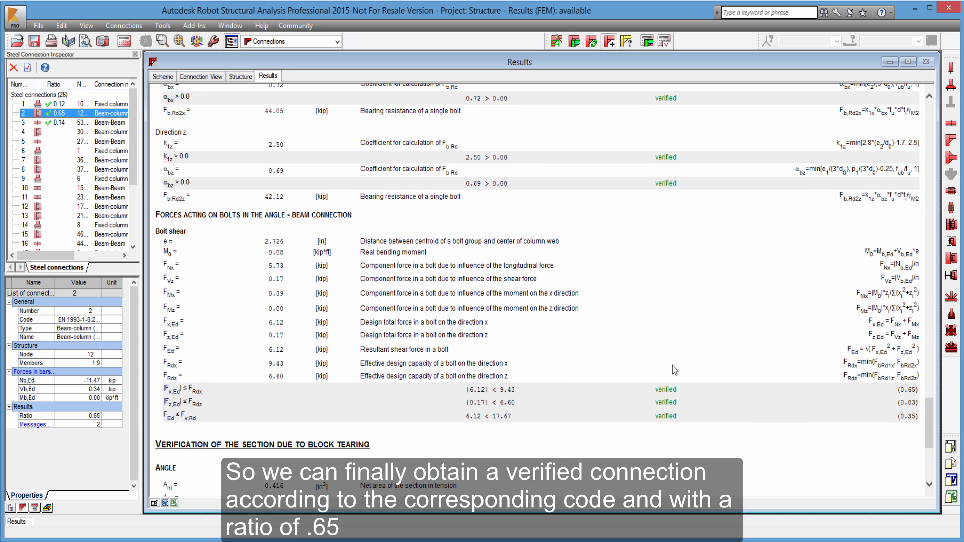
{"action": "scroll", "scroll_direction": "down", "scroll_amount": 3}
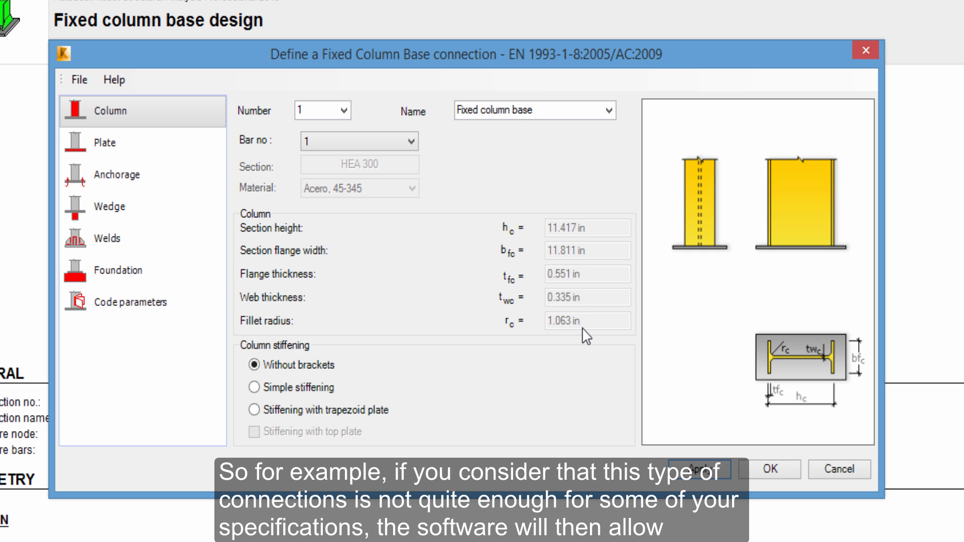
{"action": "mouse_move", "coordinate": [681, 86]}
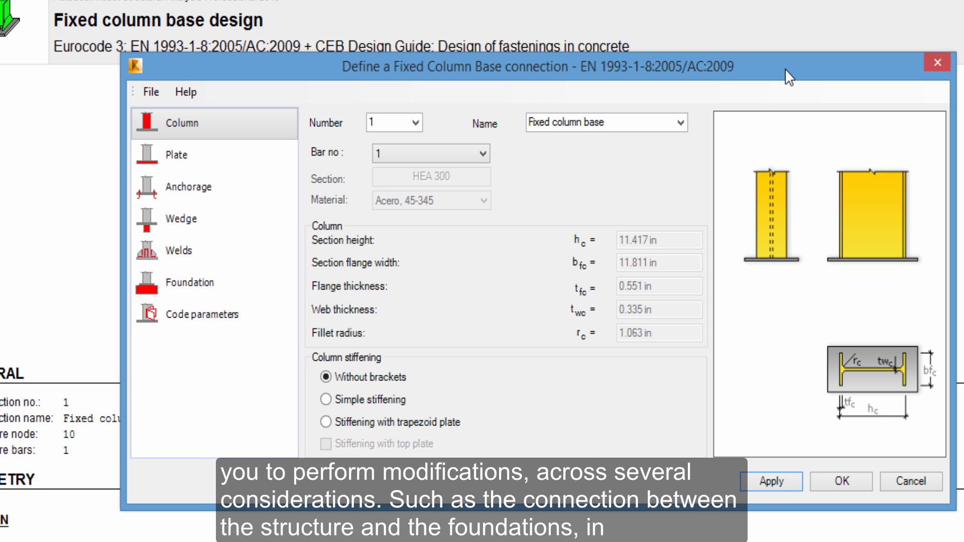
{"action": "mouse_move", "coordinate": [581, 149]}
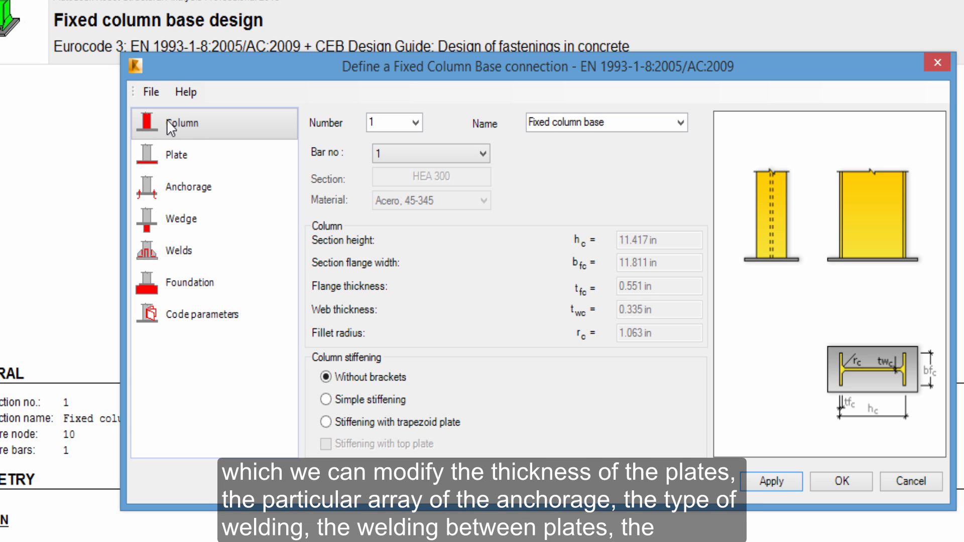
Review the column base's Anchorage, Welds and Code parameters pages, then close it
{"action": "left_click", "coordinate": [175, 155]}
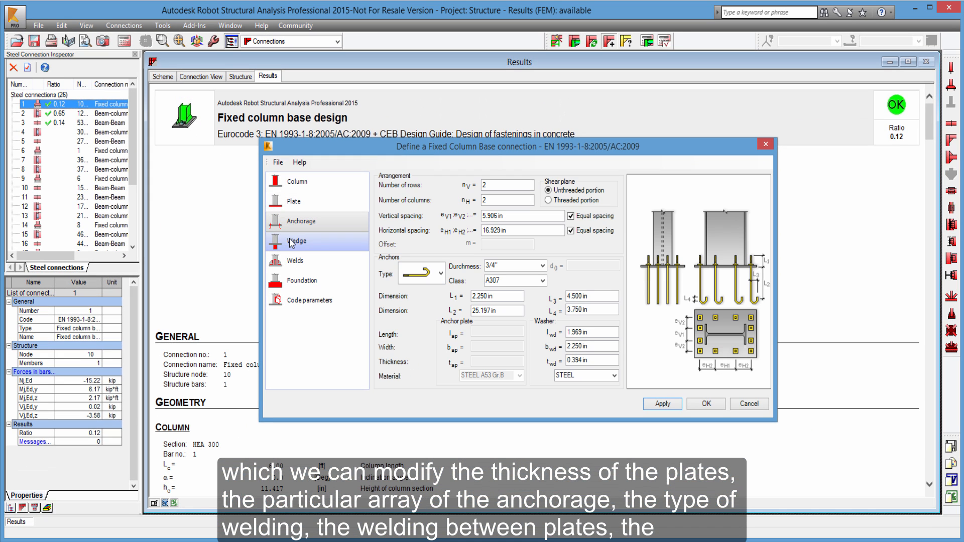
{"action": "left_click", "coordinate": [295, 261]}
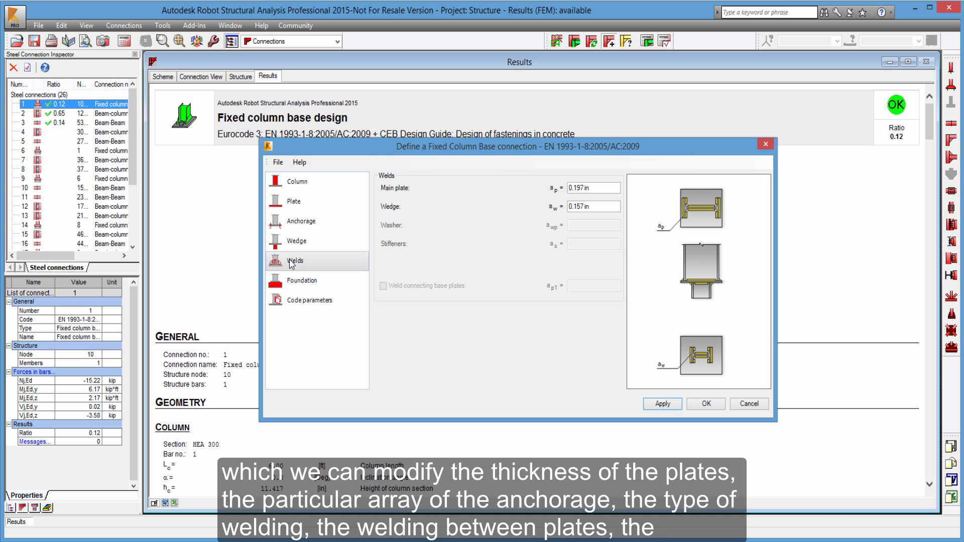
{"action": "left_click", "coordinate": [302, 281]}
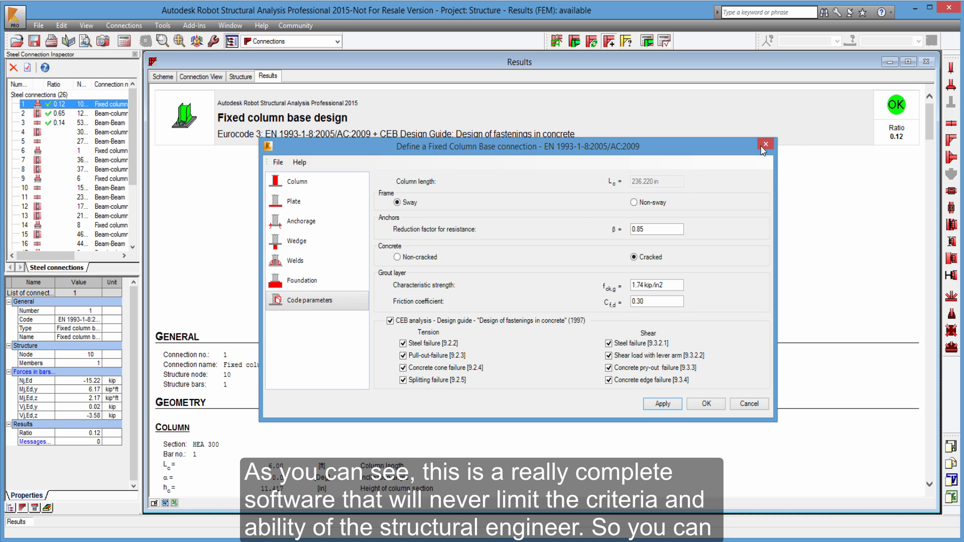
{"action": "left_click", "coordinate": [763, 145]}
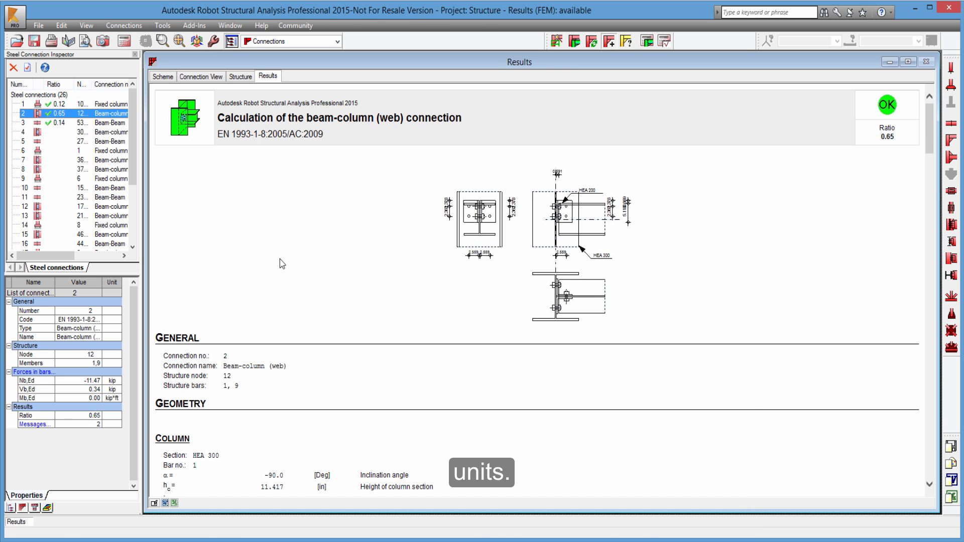
Redisplay the beam-column (web) connection report for connection 2
{"action": "left_click", "coordinate": [240, 75]}
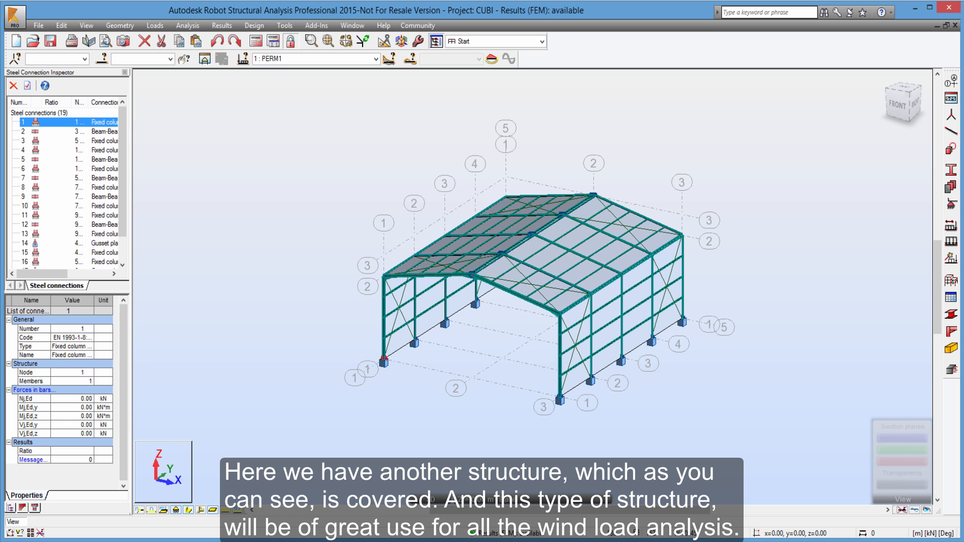
{"action": "mouse_move", "coordinate": [535, 384]}
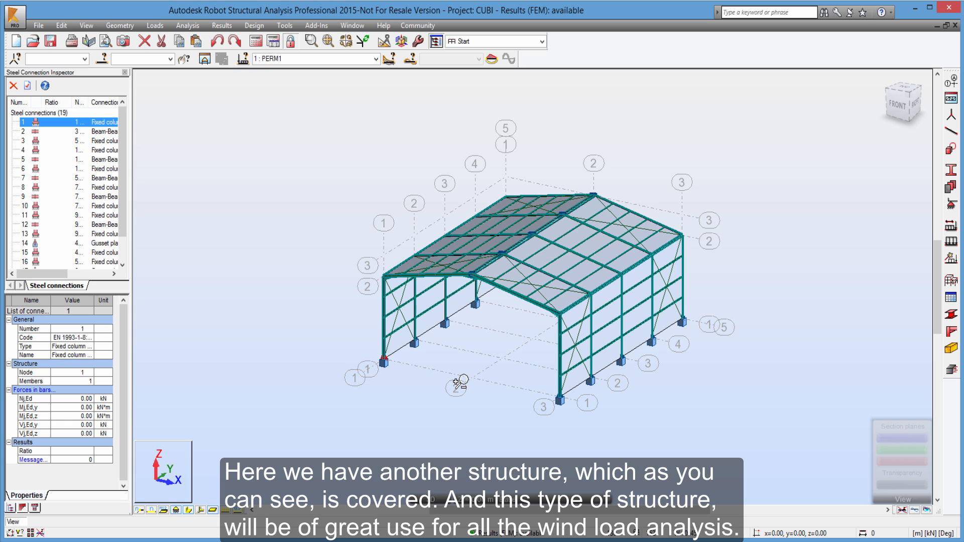
{"action": "mouse_move", "coordinate": [457, 390]}
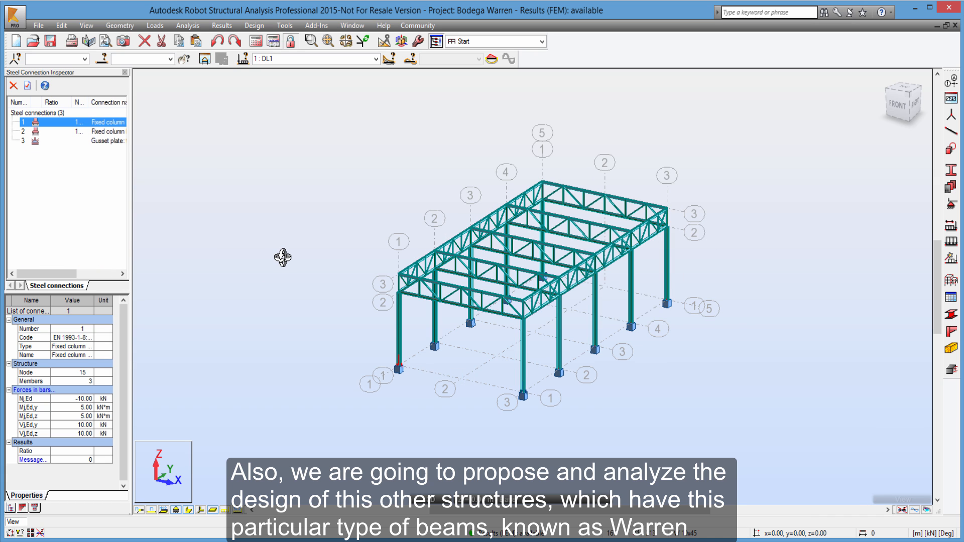
{"action": "mouse_move", "coordinate": [282, 257]}
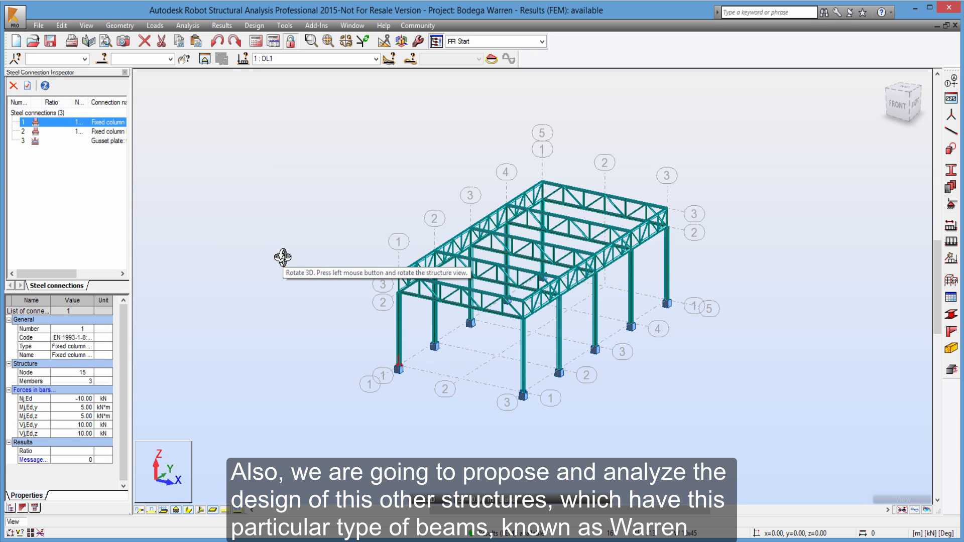
{"action": "mouse_move", "coordinate": [524, 200]}
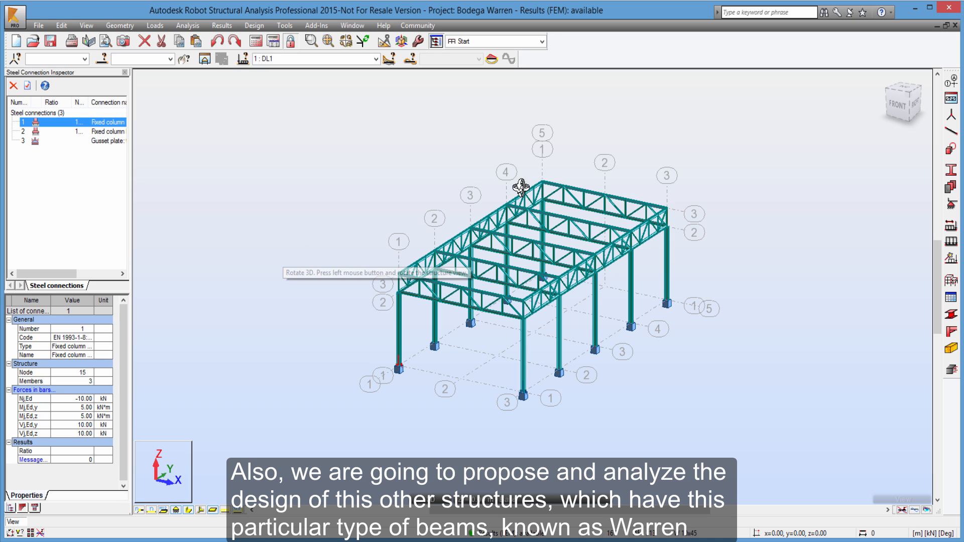
{"action": "mouse_move", "coordinate": [592, 206]}
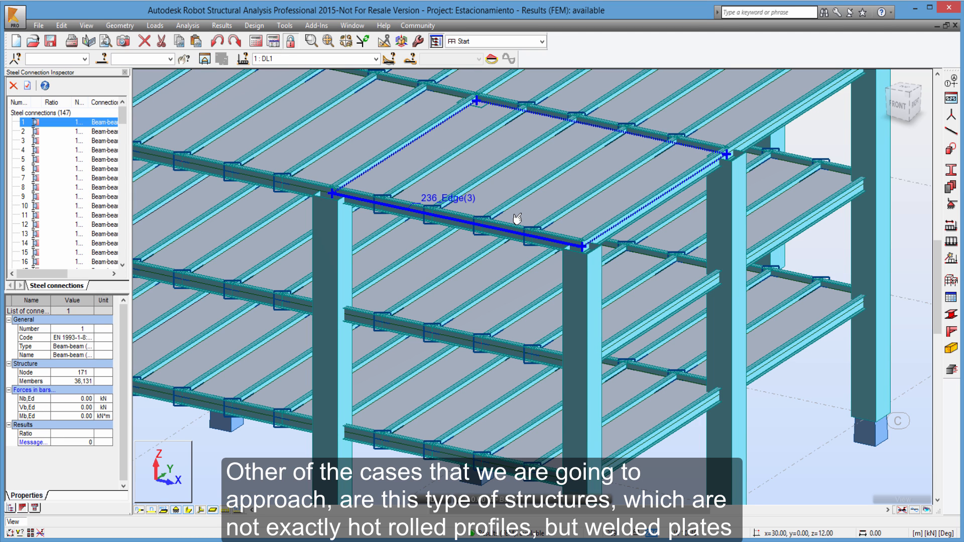
{"action": "mouse_move", "coordinate": [516, 218]}
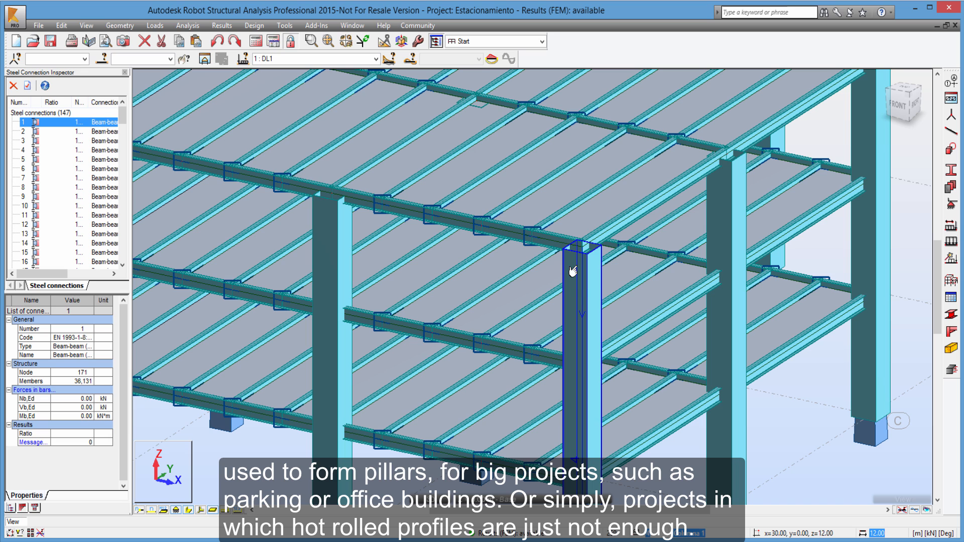
{"action": "mouse_move", "coordinate": [572, 270]}
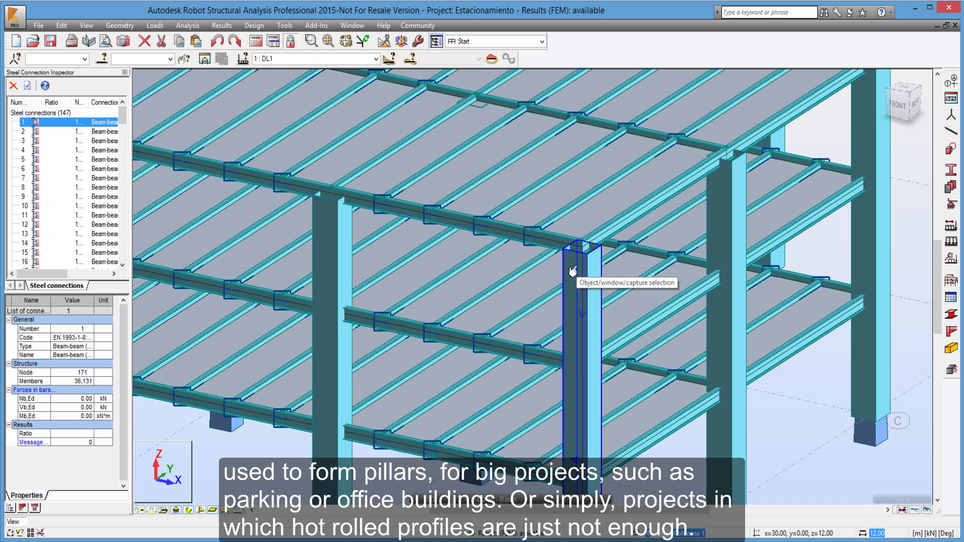
{"action": "mouse_move", "coordinate": [574, 270]}
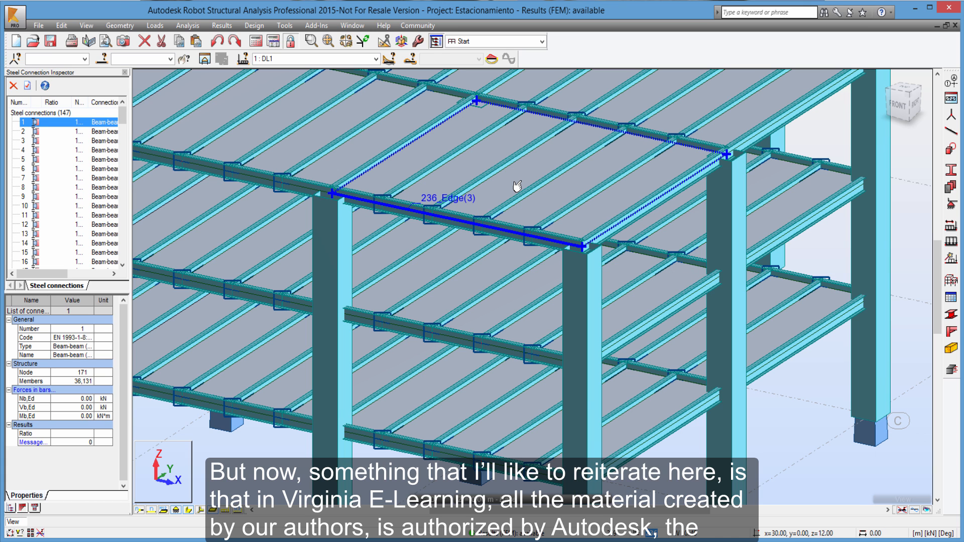
{"action": "mouse_move", "coordinate": [515, 186]}
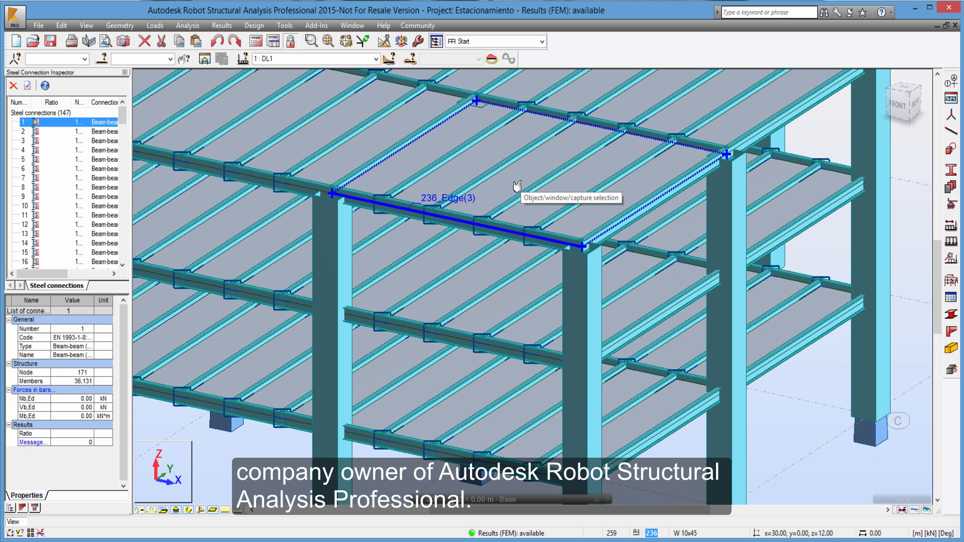
{"action": "mouse_move", "coordinate": [463, 198]}
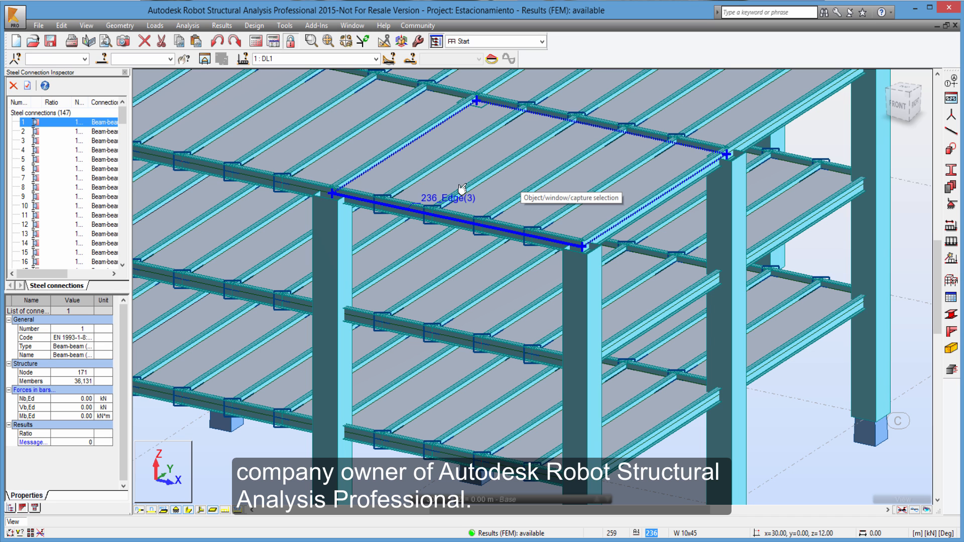
Zoom All to show the entire Estacionamiento multi-storey parking model
{"action": "left_click", "coordinate": [325, 41]}
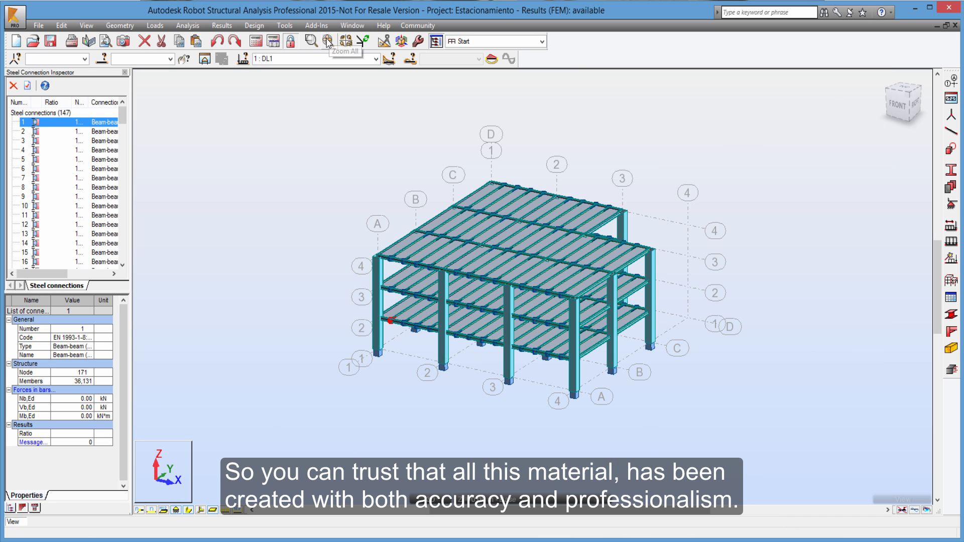